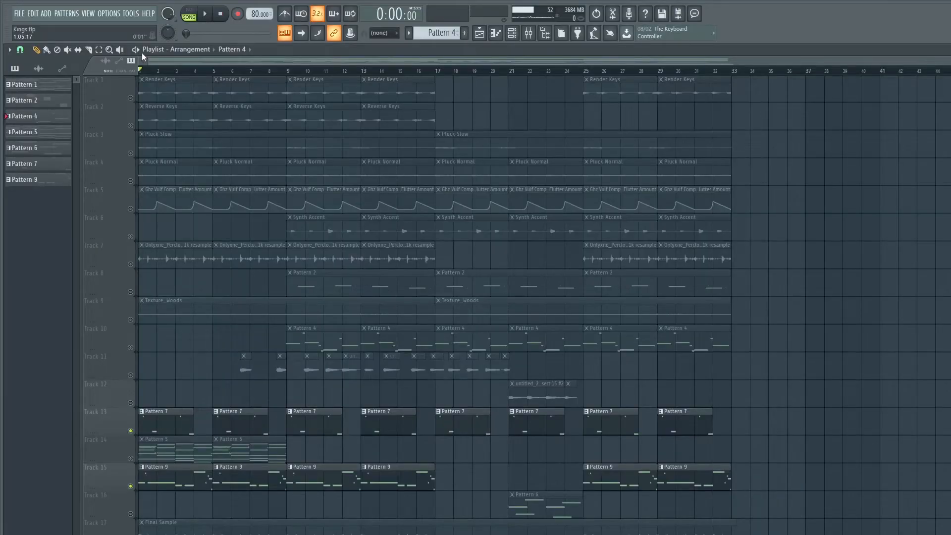
Step: Start song-mode playback of the Kings project arrangement from the beginning
{"action": "left_click", "coordinate": [205, 13]}
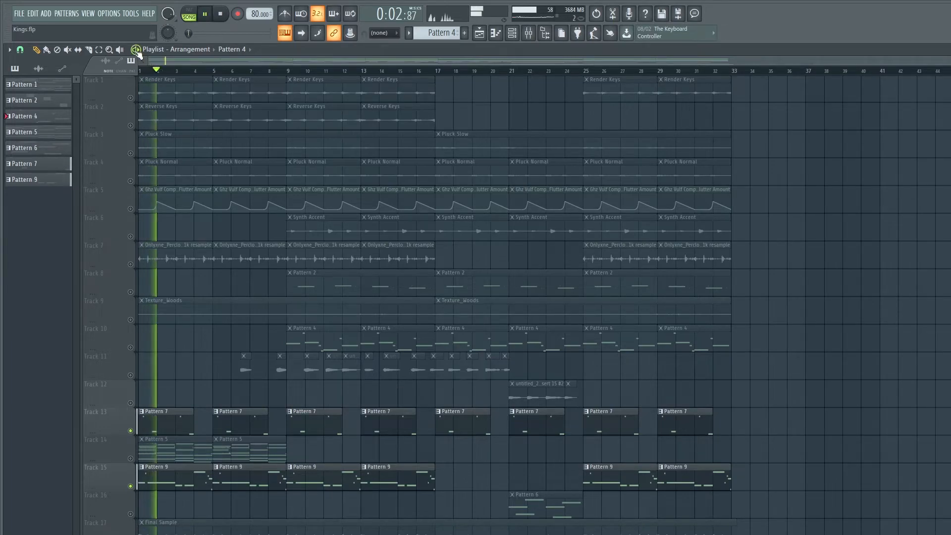